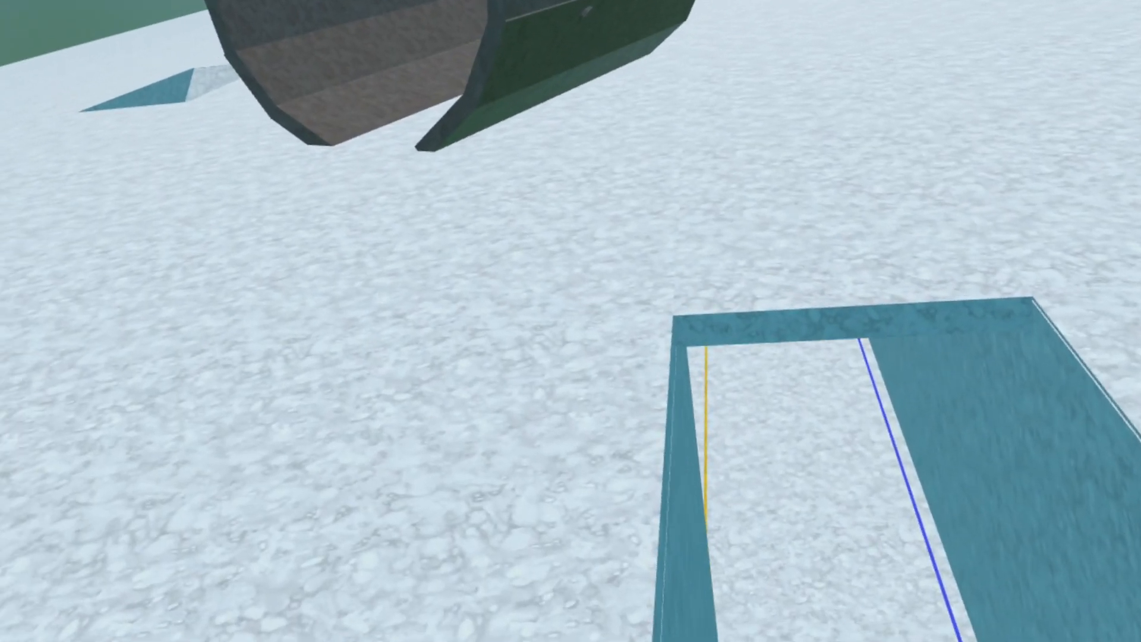
{"action": "mouse_move", "coordinate": [570, 321]}
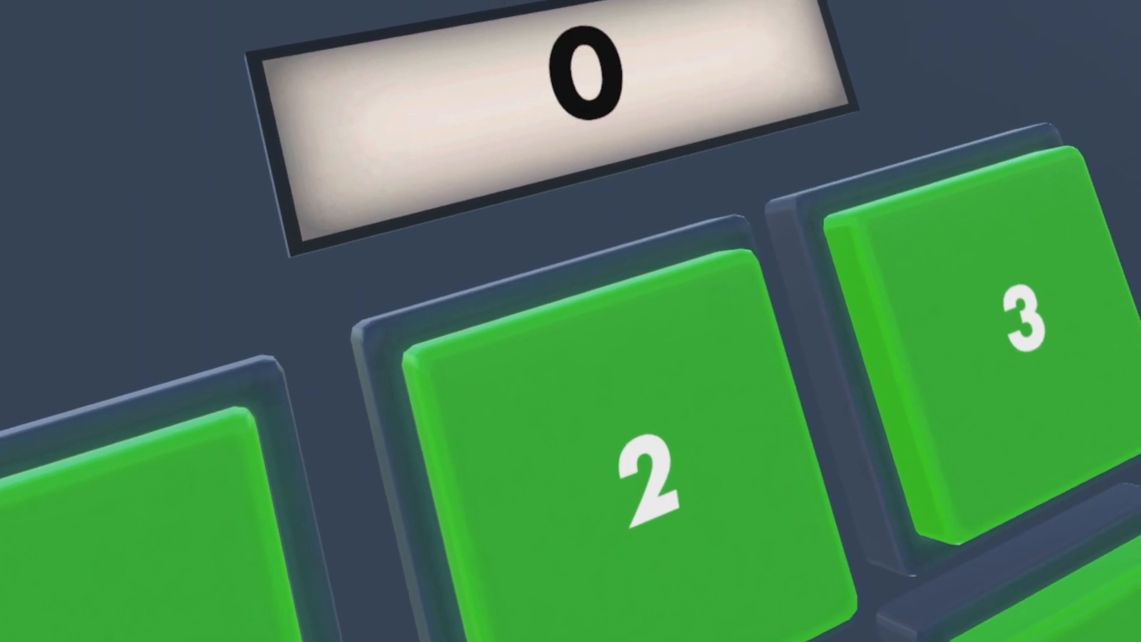
Step: Enter the code digit 2, then bring up the HamsterHideaway room details from the watch menu
{"action": "left_click", "coordinate": [641, 473]}
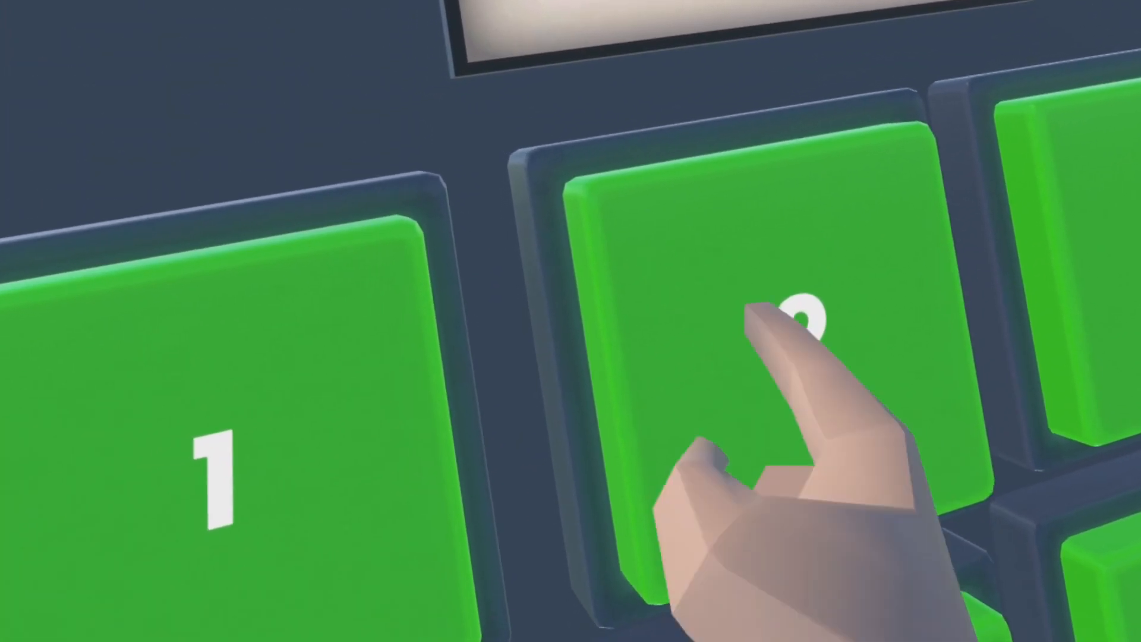
{"action": "left_click", "coordinate": [800, 305]}
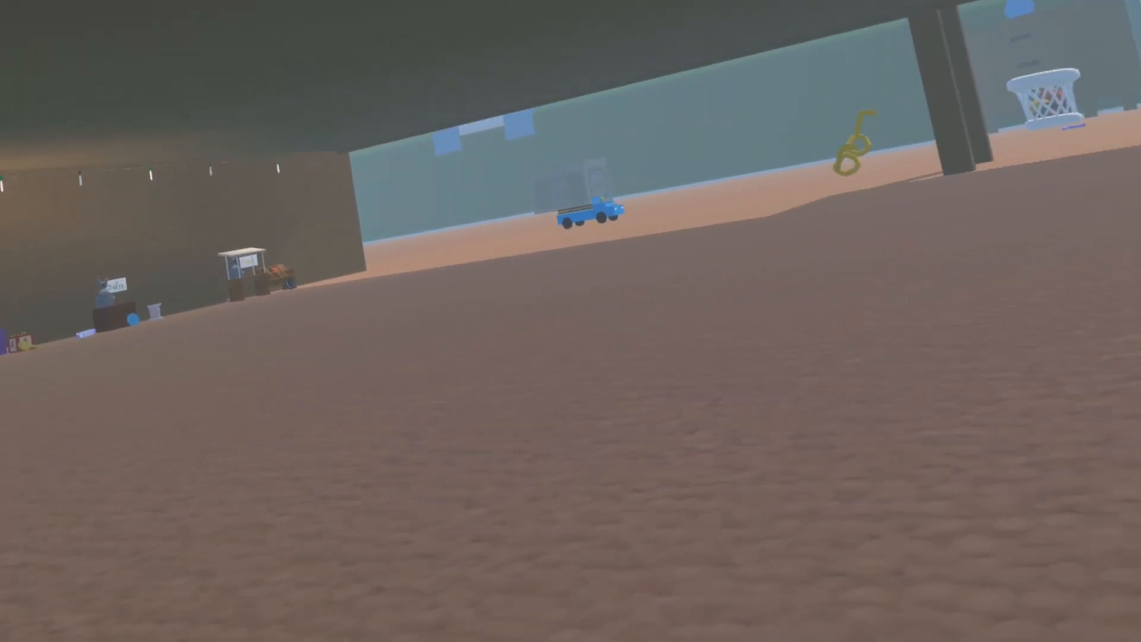
{"action": "left_click", "coordinate": [701, 314]}
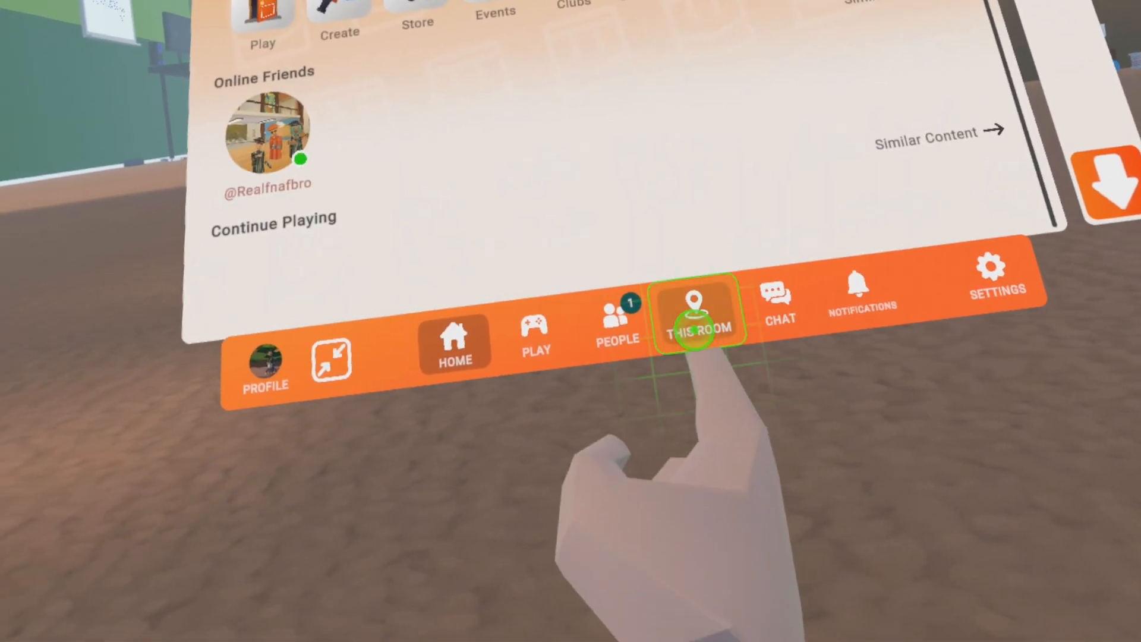
{"action": "left_click", "coordinate": [701, 314]}
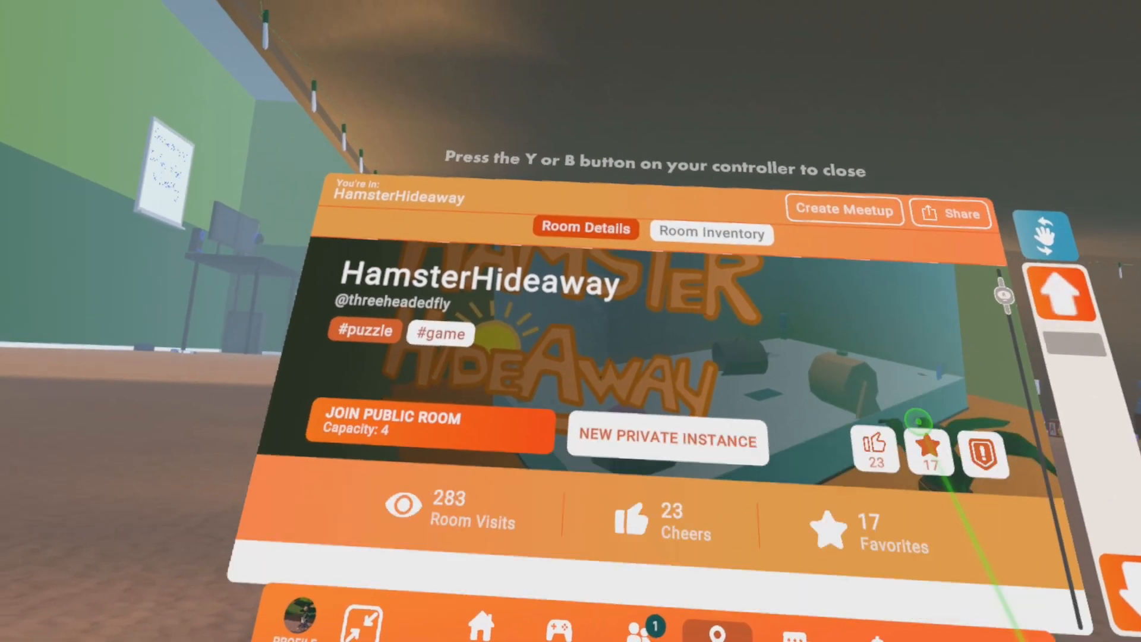